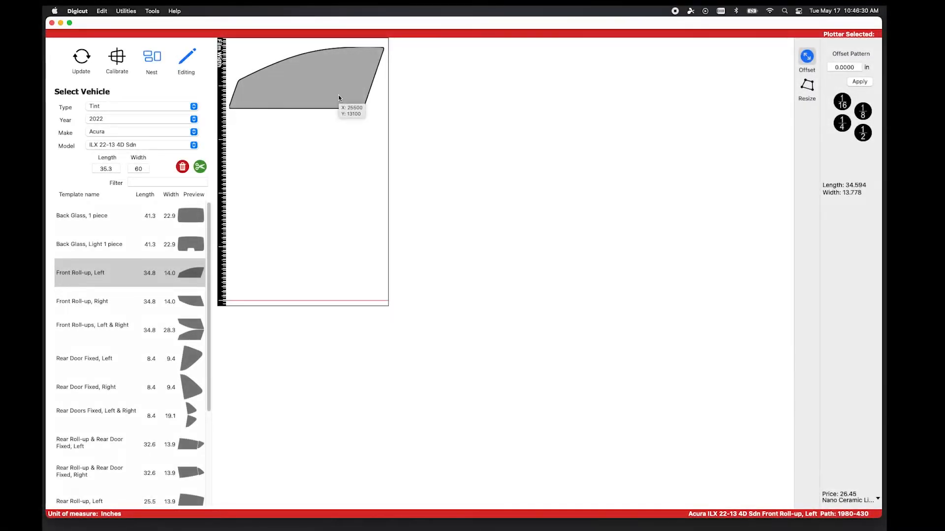
{"action": "mouse_move", "coordinate": [215, 45]}
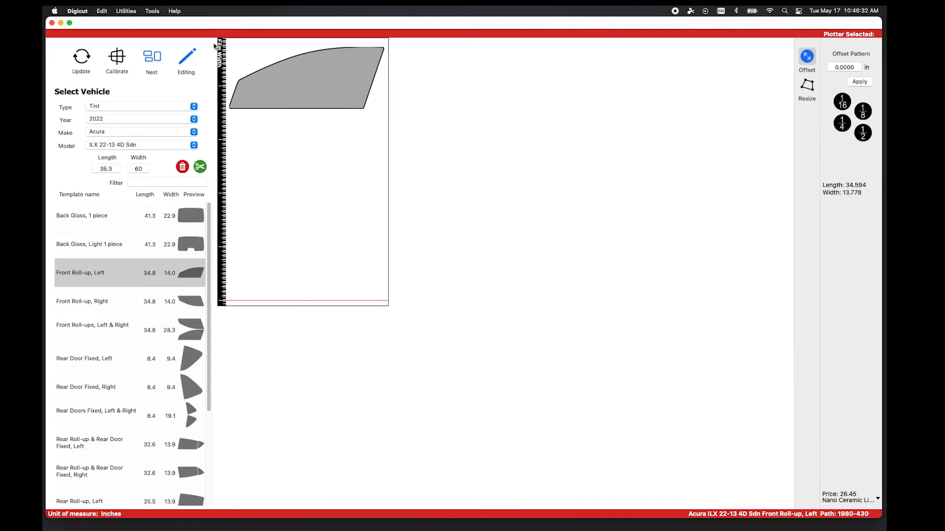
Magnify the Acura ILX front roll-up left template twice via Tools > Zoom > Zoom In
{"action": "left_click", "coordinate": [151, 10]}
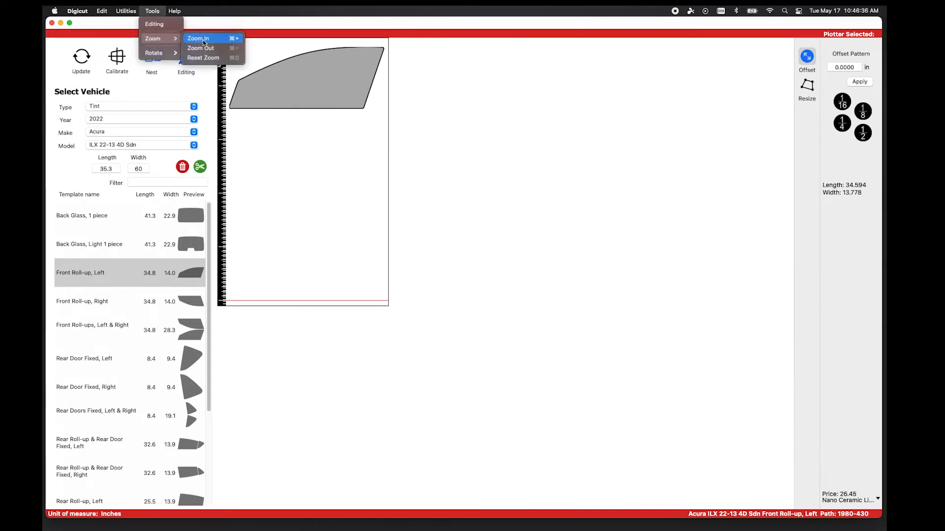
{"action": "left_click", "coordinate": [199, 37]}
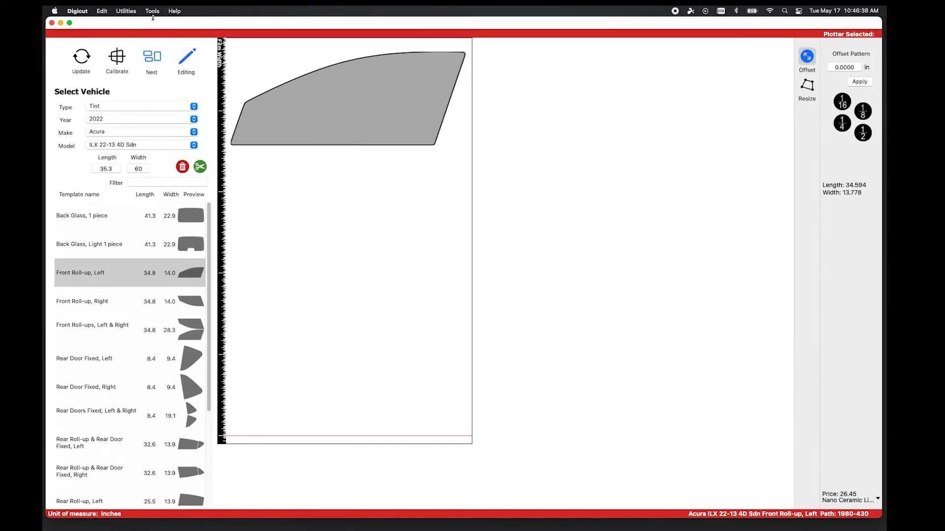
{"action": "left_click", "coordinate": [152, 11]}
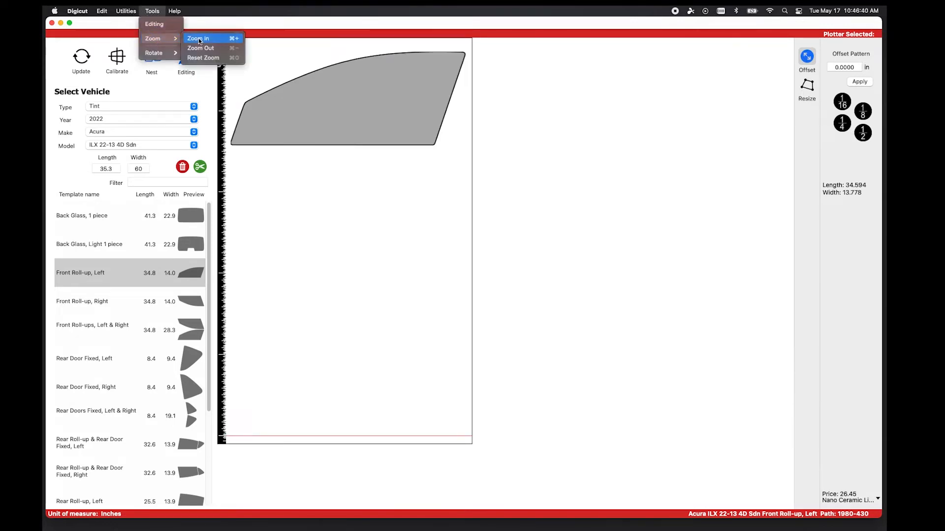
{"action": "left_click", "coordinate": [199, 39]}
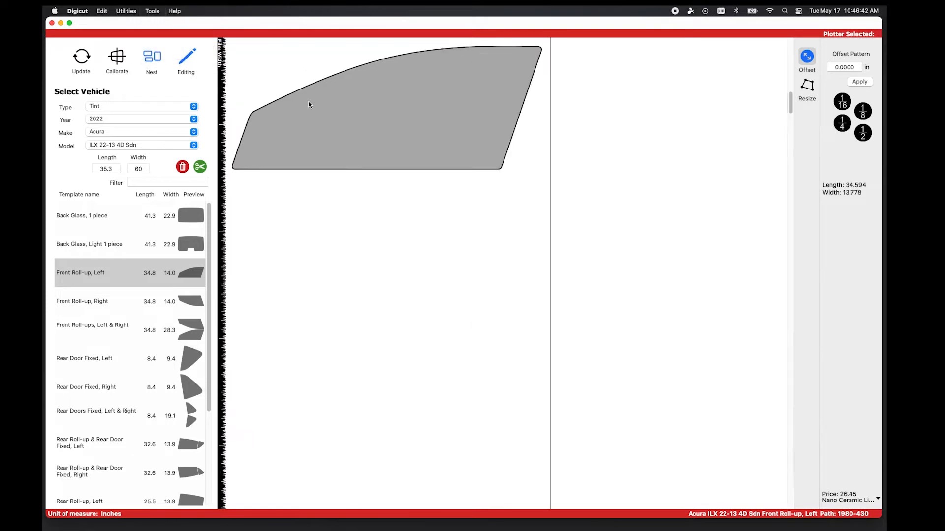
Zoom in once more so the template fills more of the cutting canvas
{"action": "left_click", "coordinate": [152, 11]}
{"action": "type", "text": "38.3"}
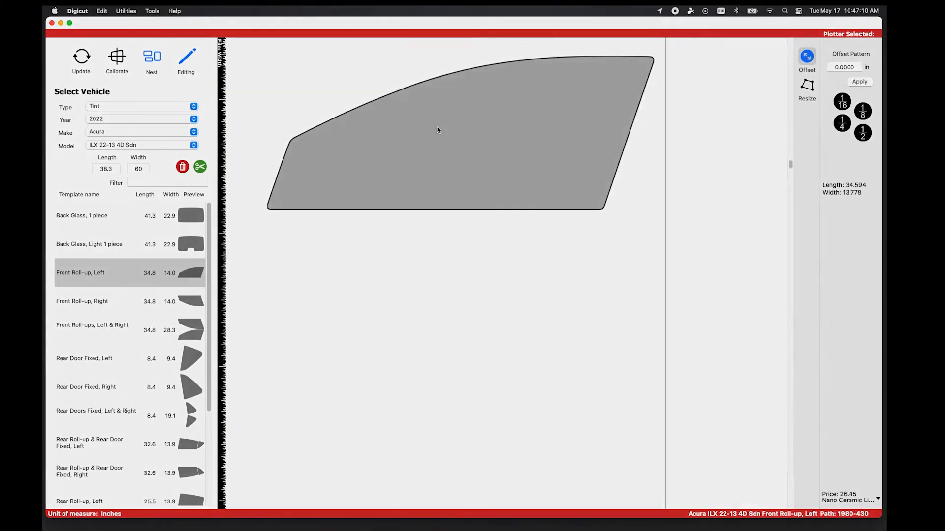
Switch the template to Resize, select a side and set Adjust Side to the 1/2 preset (0.5000 in)
{"action": "right_click", "coordinate": [437, 130]}
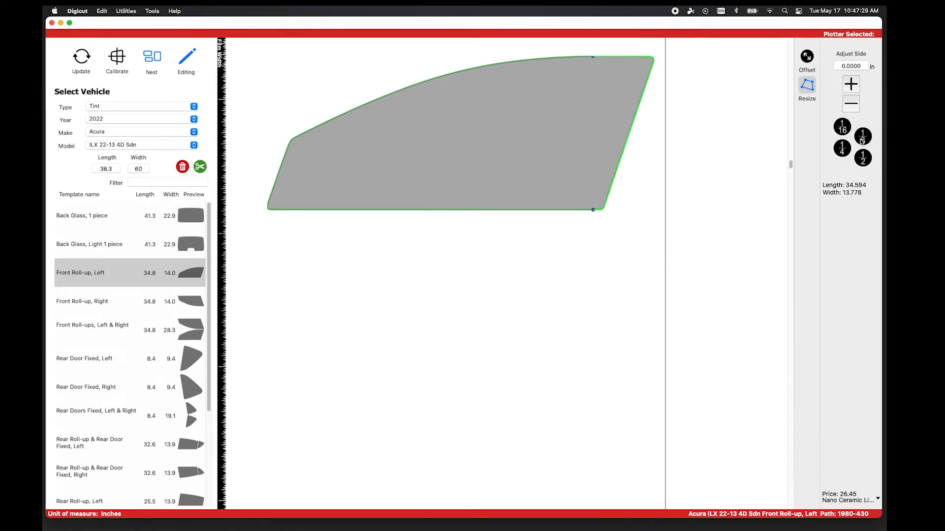
{"action": "left_click", "coordinate": [863, 159]}
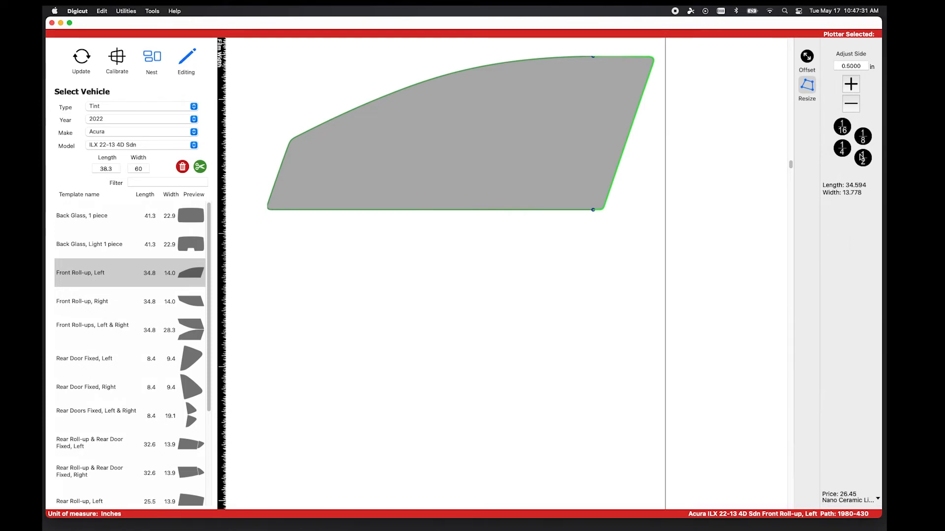
{"action": "left_click", "coordinate": [851, 84]}
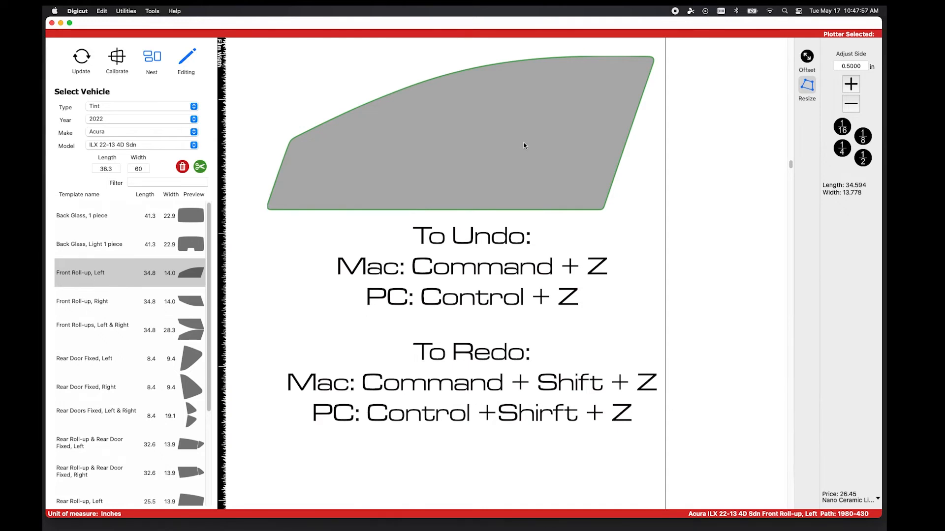
{"action": "mouse_move", "coordinate": [529, 146]}
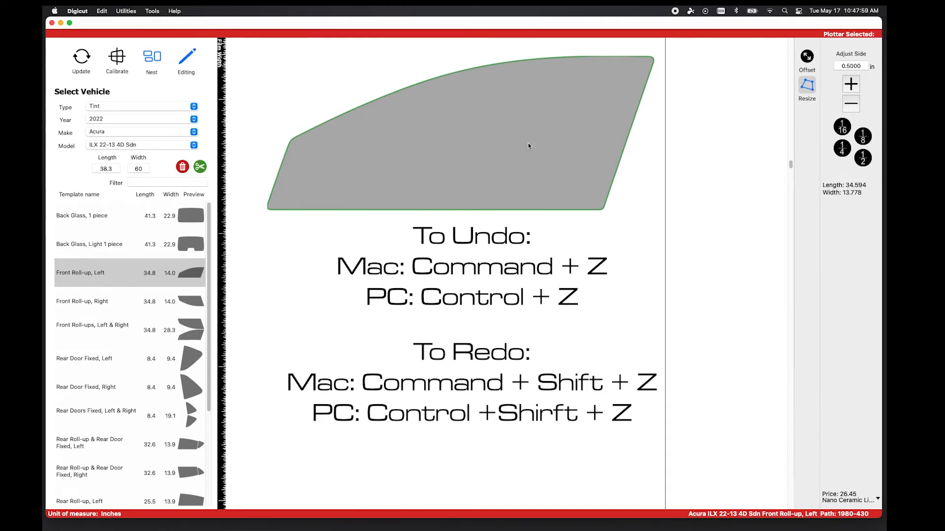
{"action": "mouse_move", "coordinate": [660, 94]}
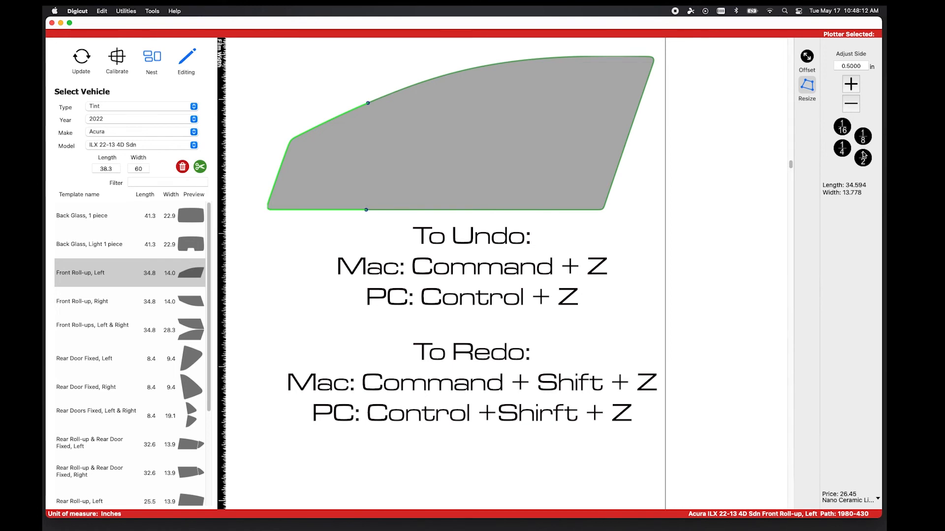
Extend the left side by 0.5 in with the + button, raising the length to 34.892
{"action": "left_click", "coordinate": [851, 83]}
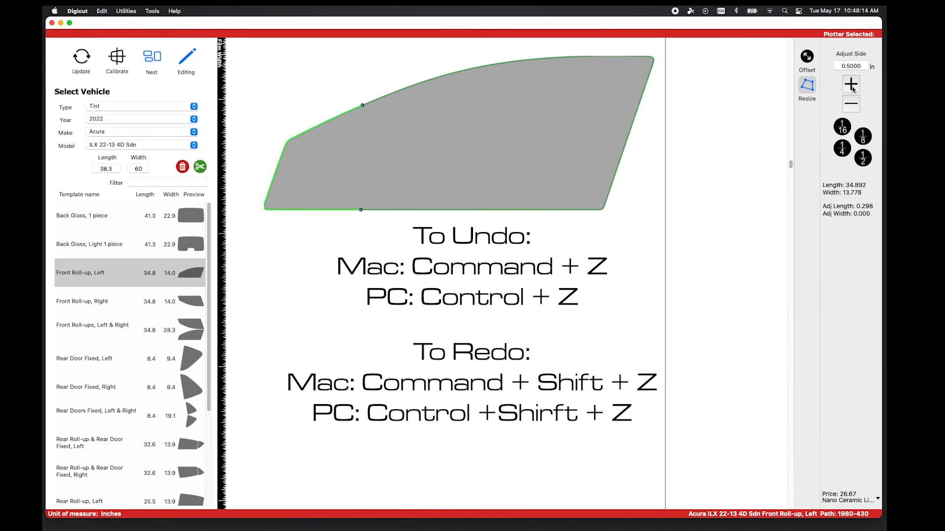